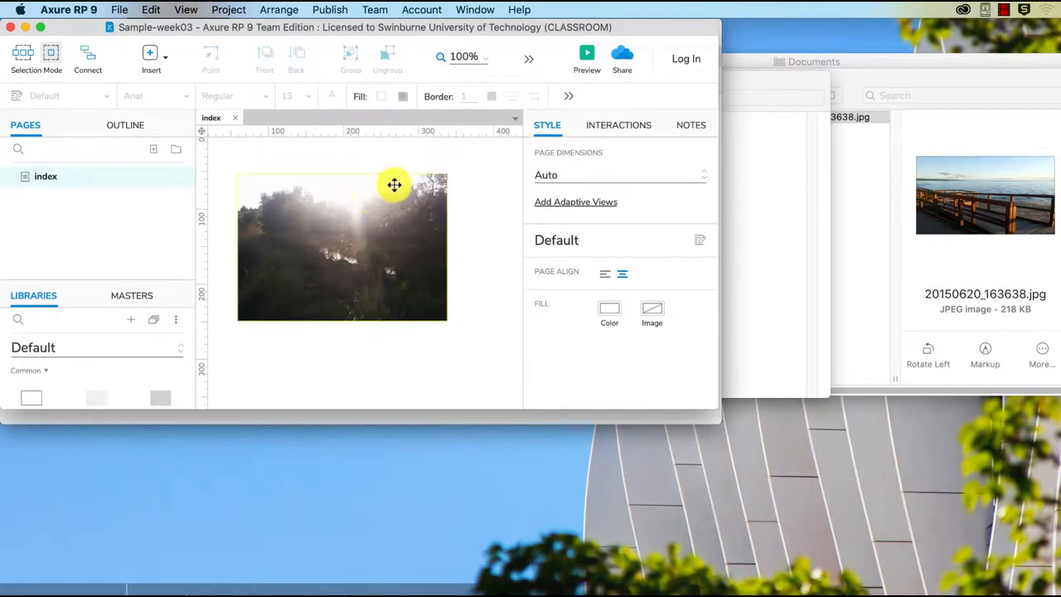
mouse_move(411, 201)
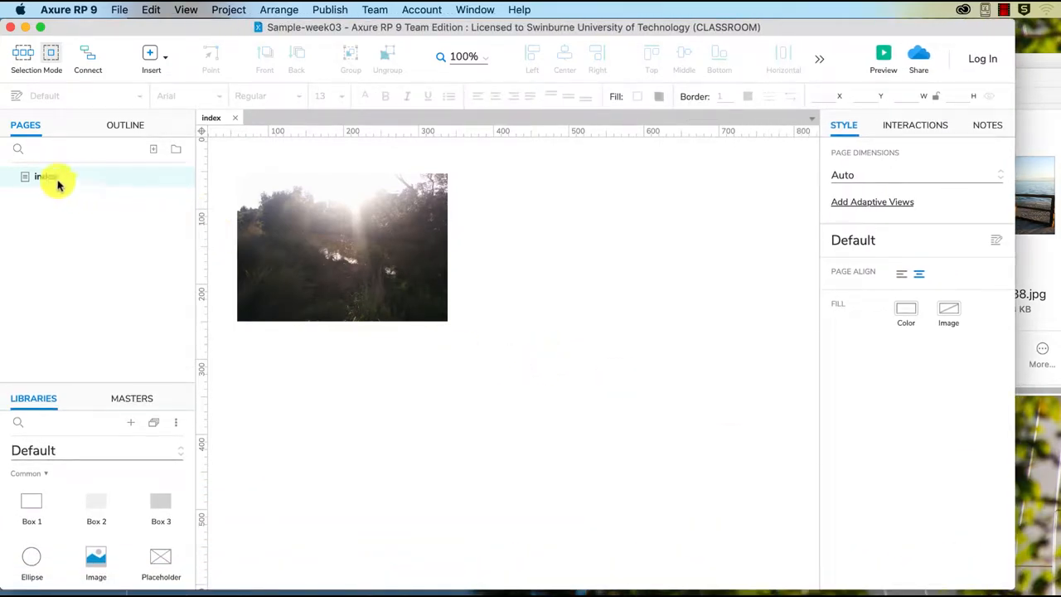
Rename index to 'image widget' and add a new page named 'placeholder widget'.
text(image widget)
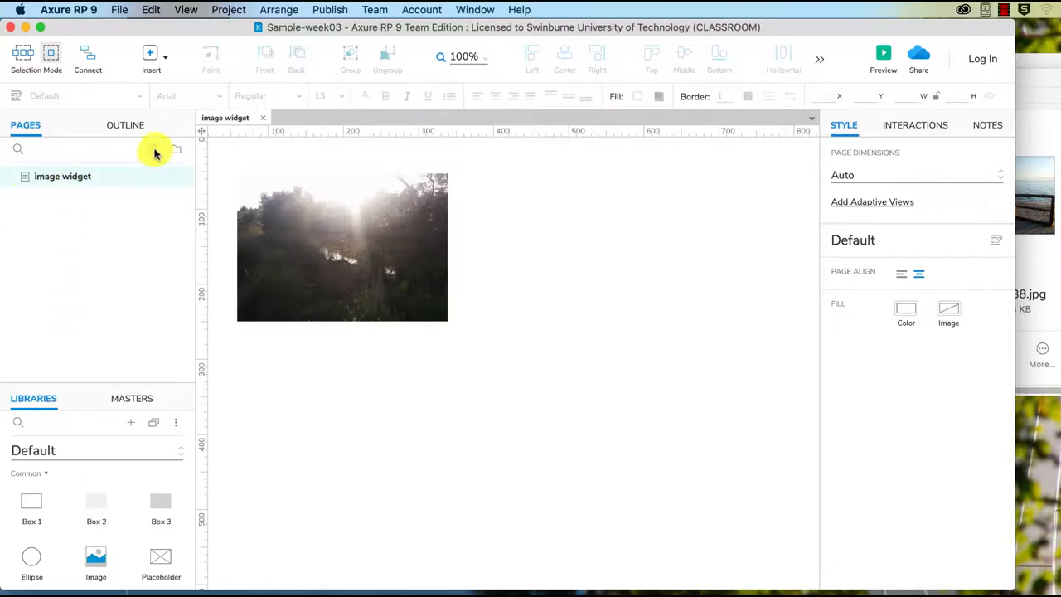
click(152, 150)
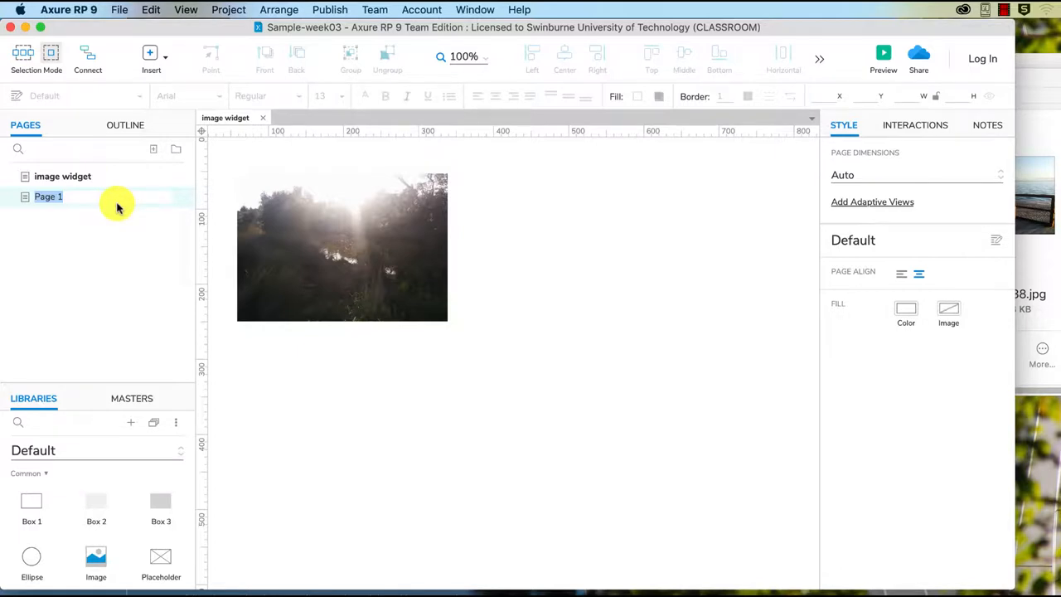
text(placeholder widget)
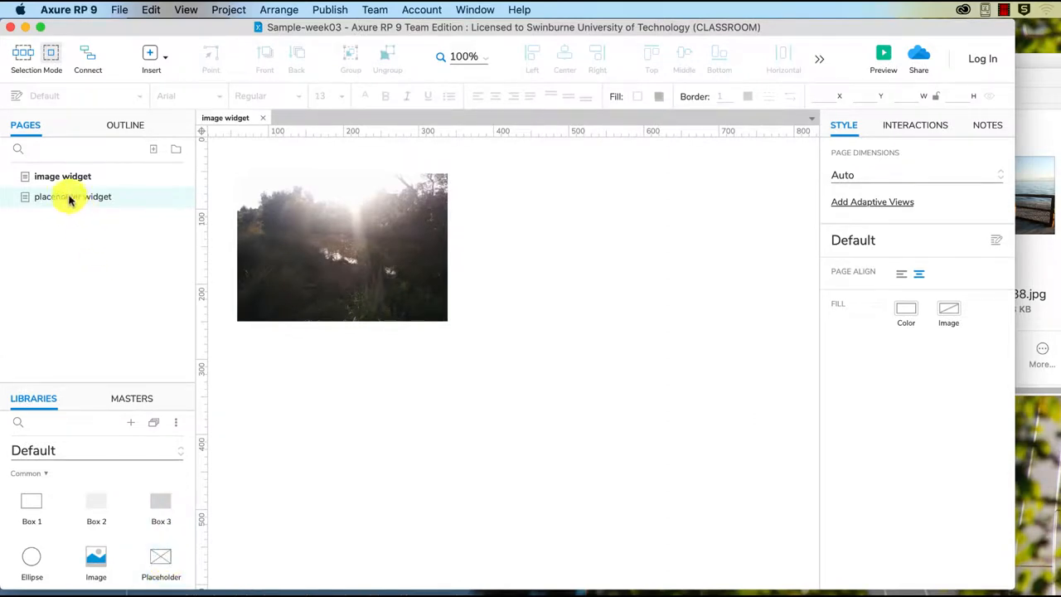
Place a 300 by 170 placeholder box on the 'placeholder widget' page.
double_click(73, 196)
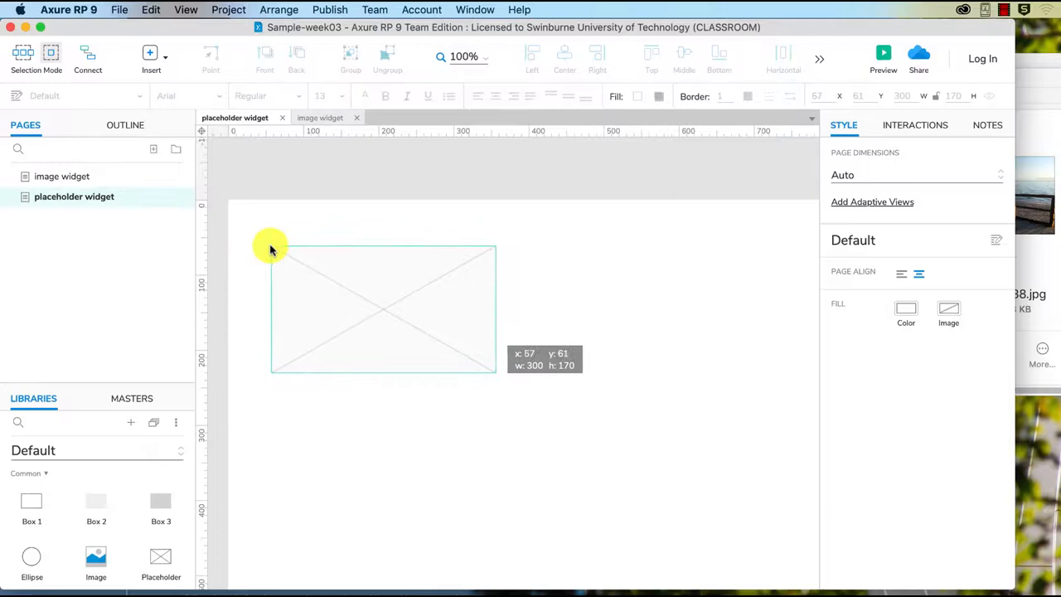
click(540, 400)
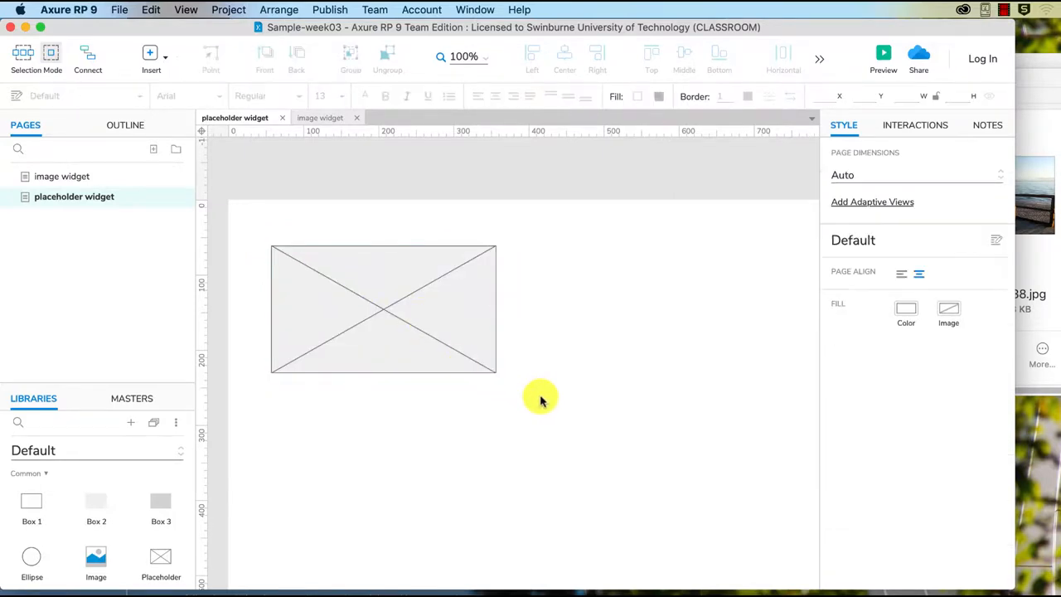
mouse_move(474, 323)
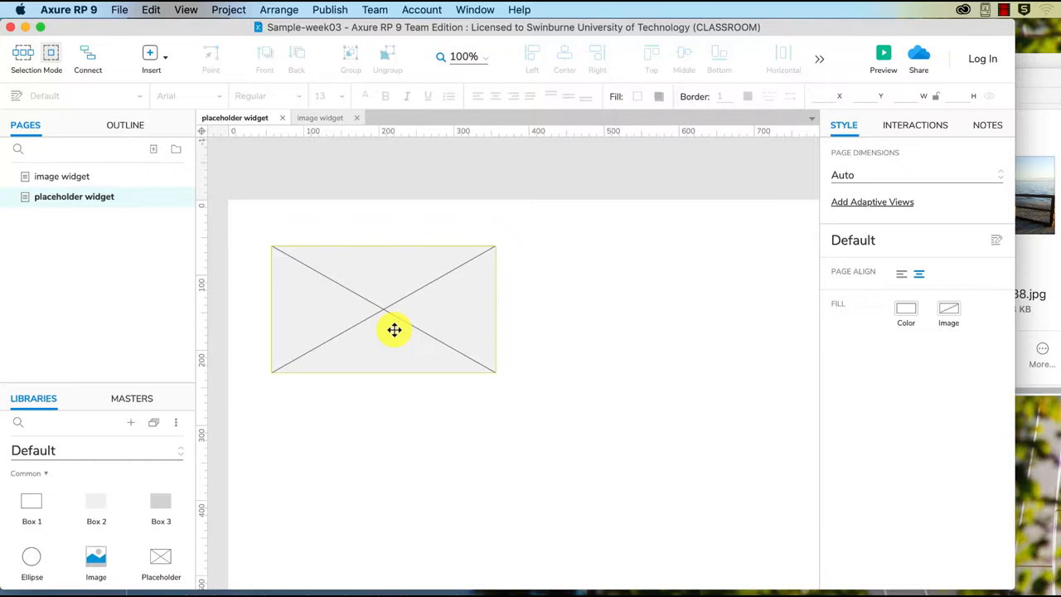
mouse_move(484, 339)
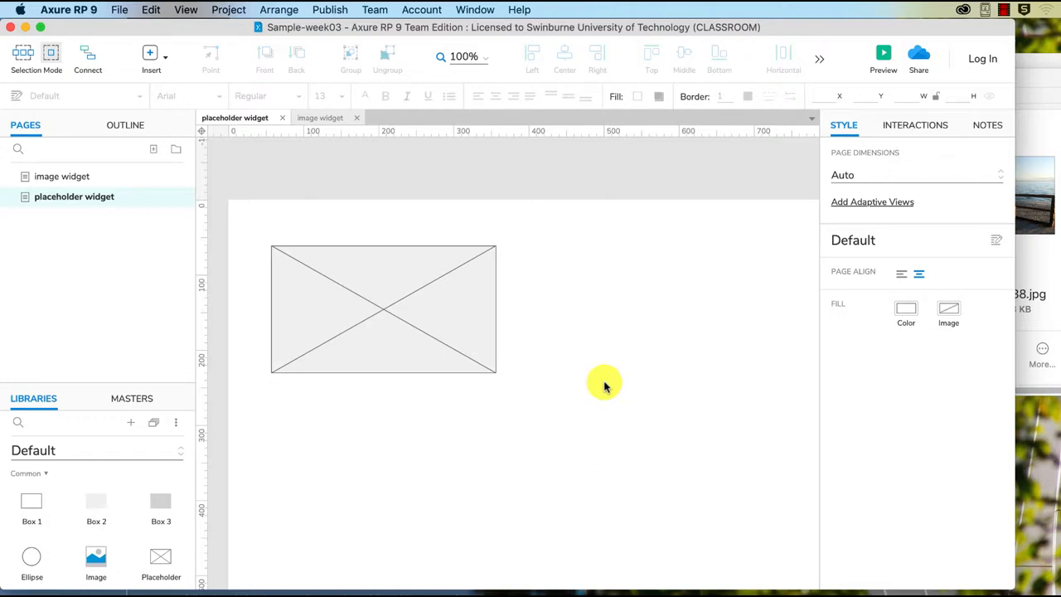
Try text in the placeholder box, remove it, and reselect the empty box.
click(383, 310)
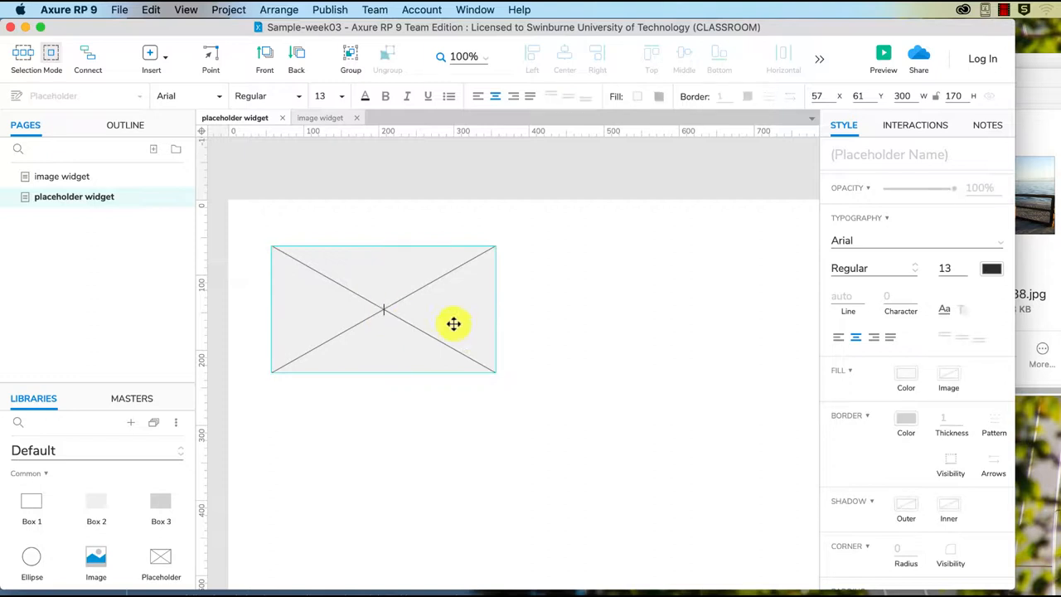
text(type)
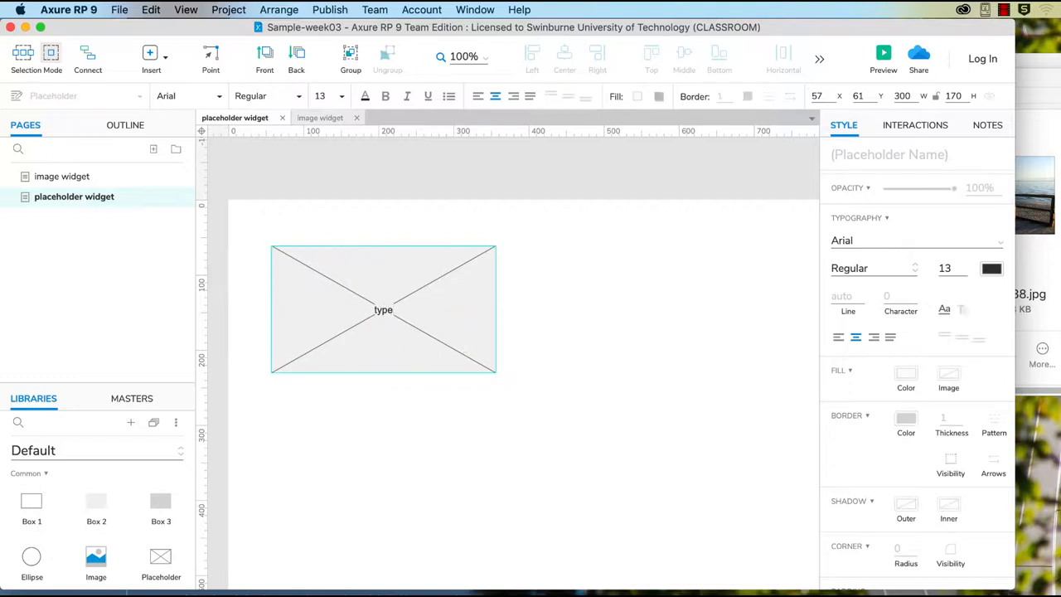
click(649, 340)
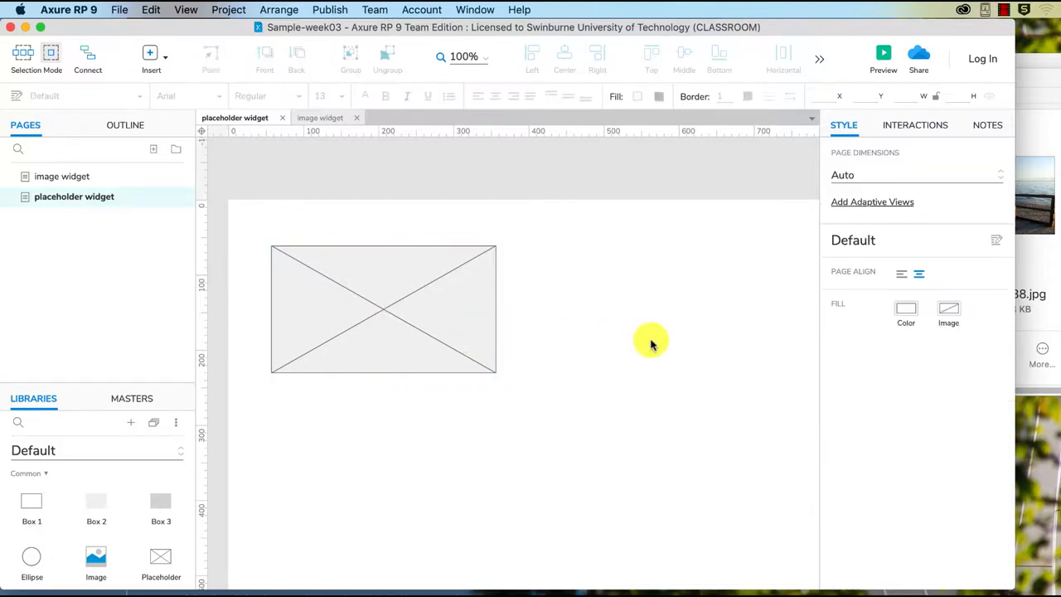
click(383, 310)
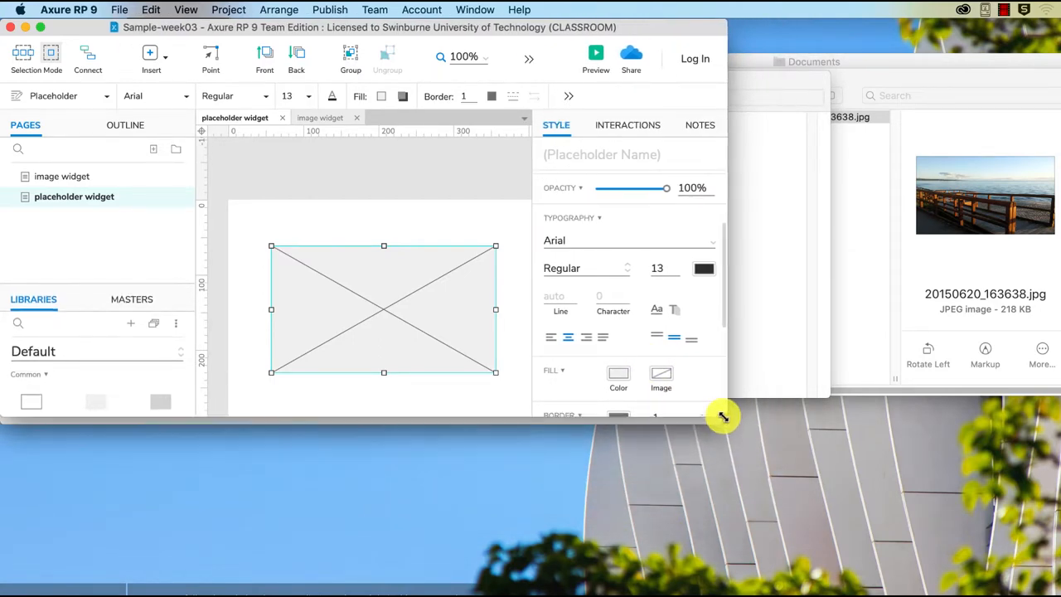
Set the placeholder's fill image to seaford-beach-pier.jpg from images-optimised.
click(660, 373)
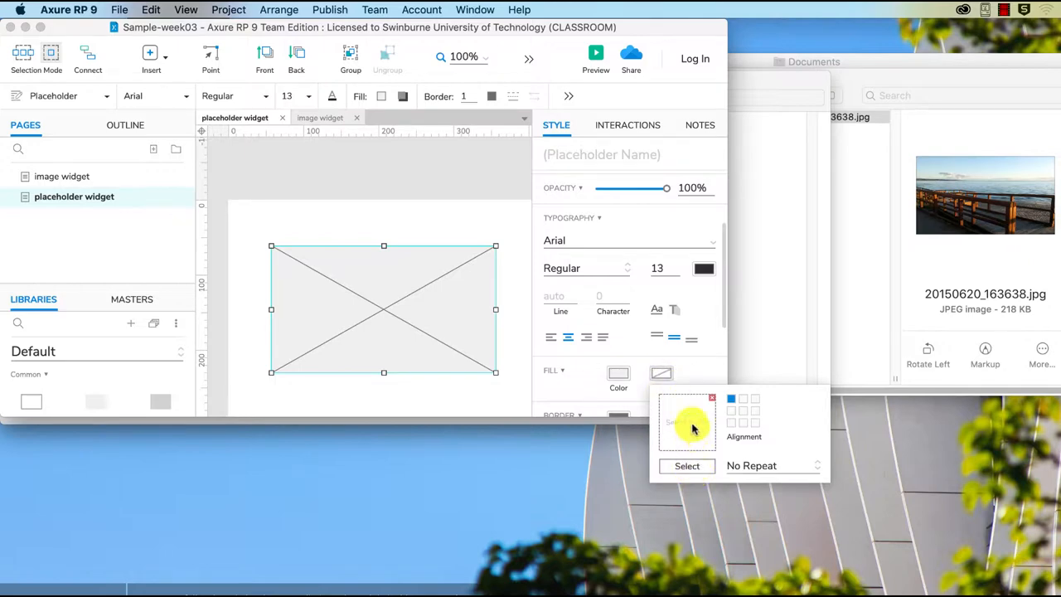
click(686, 464)
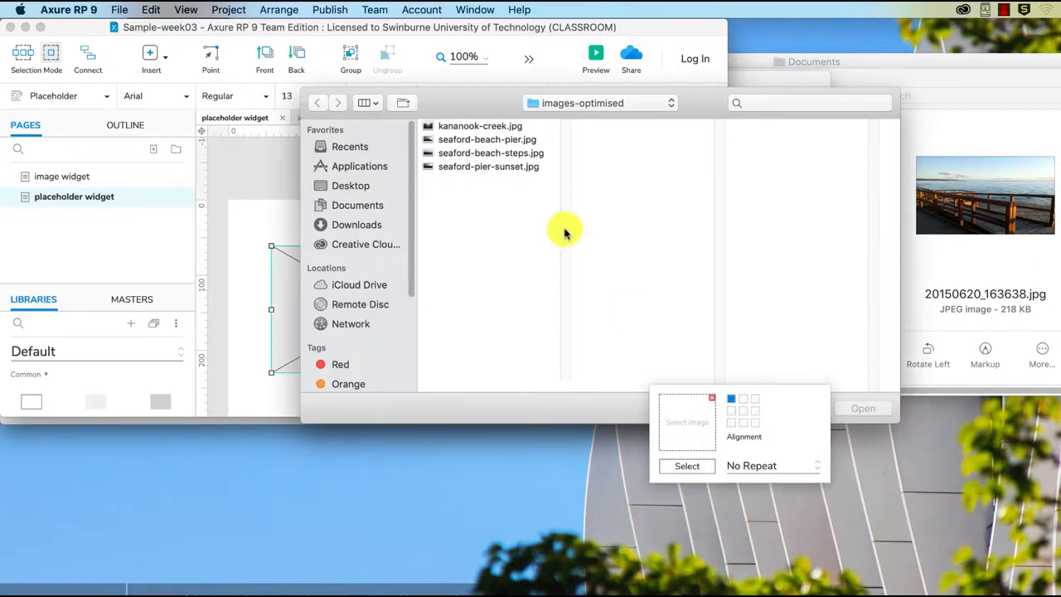
mouse_move(497, 136)
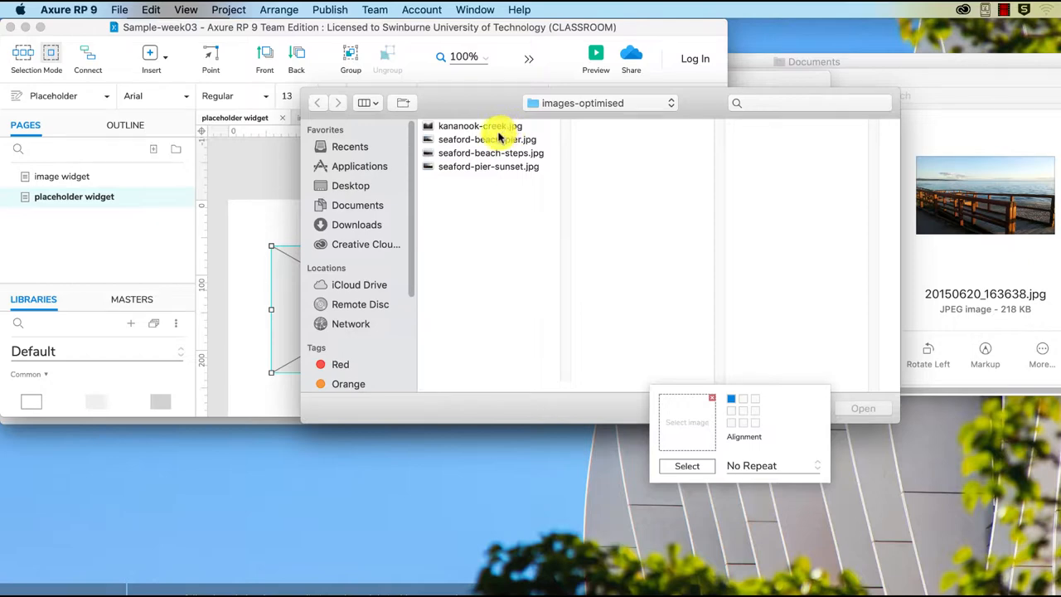
click(488, 139)
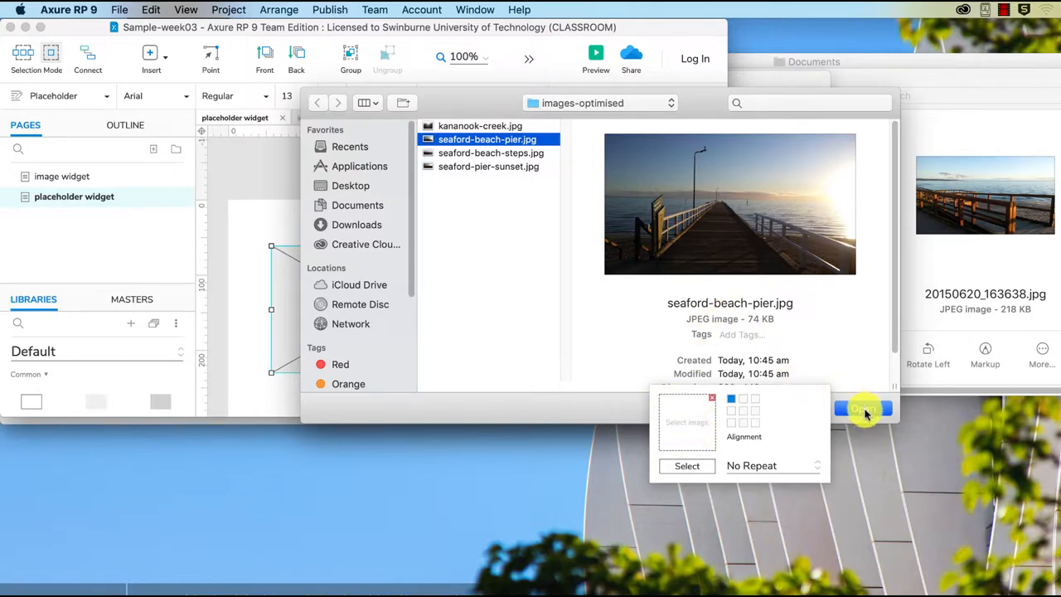
click(865, 408)
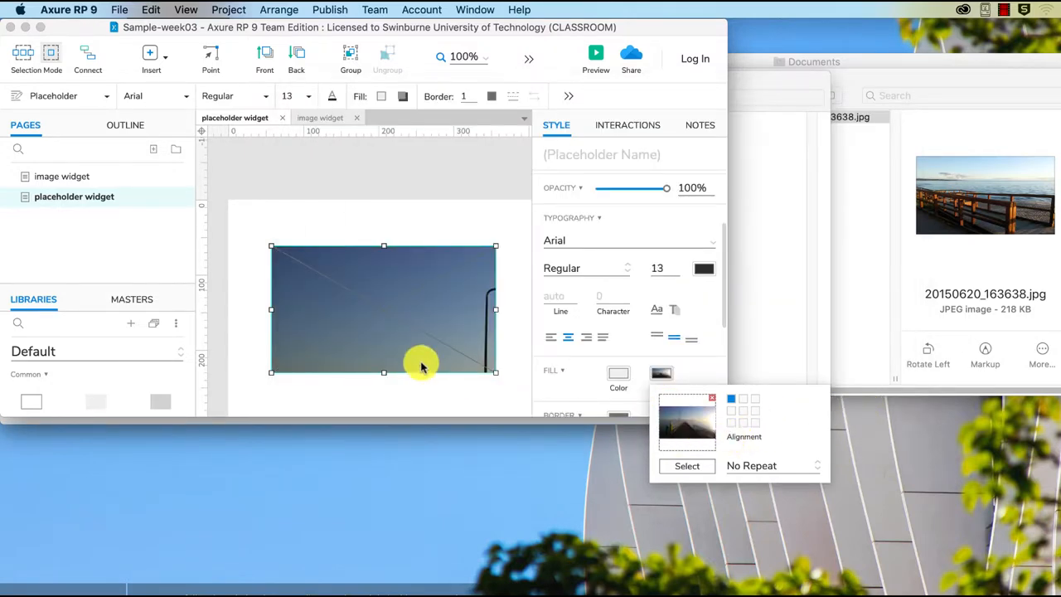
mouse_move(347, 285)
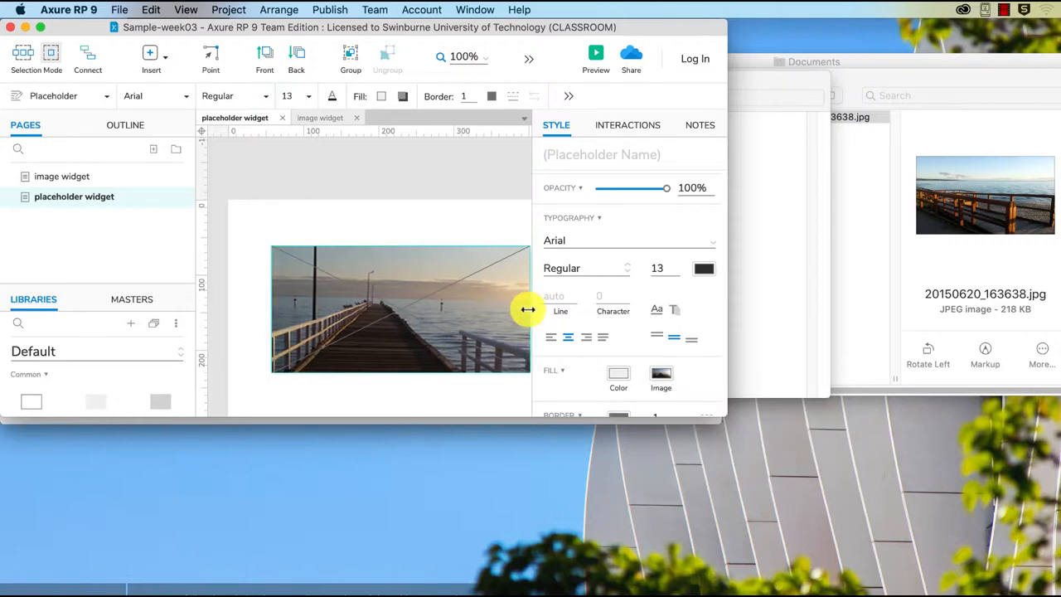
click(660, 375)
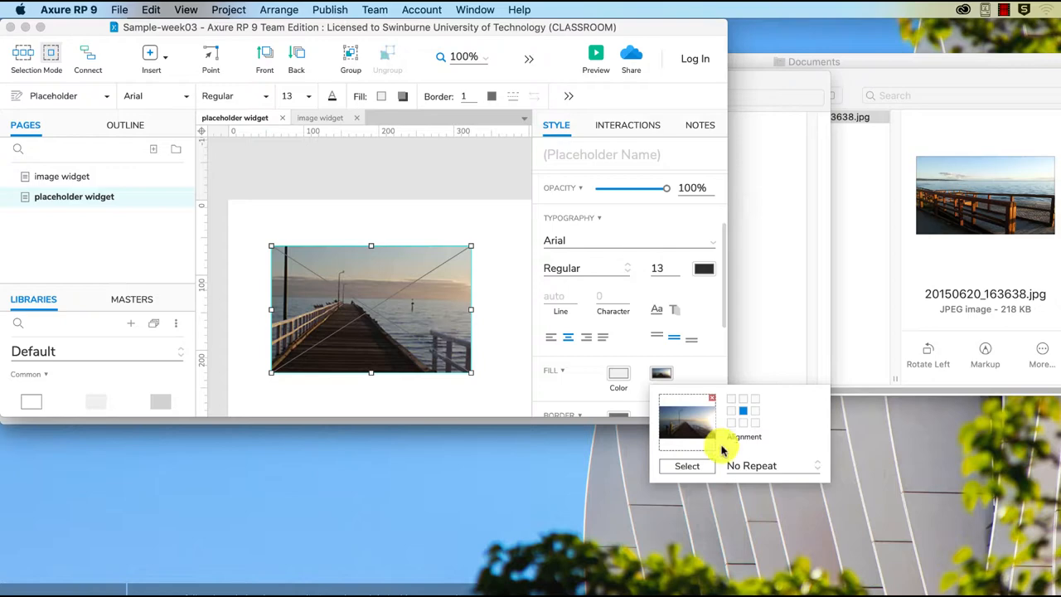
mouse_move(749, 464)
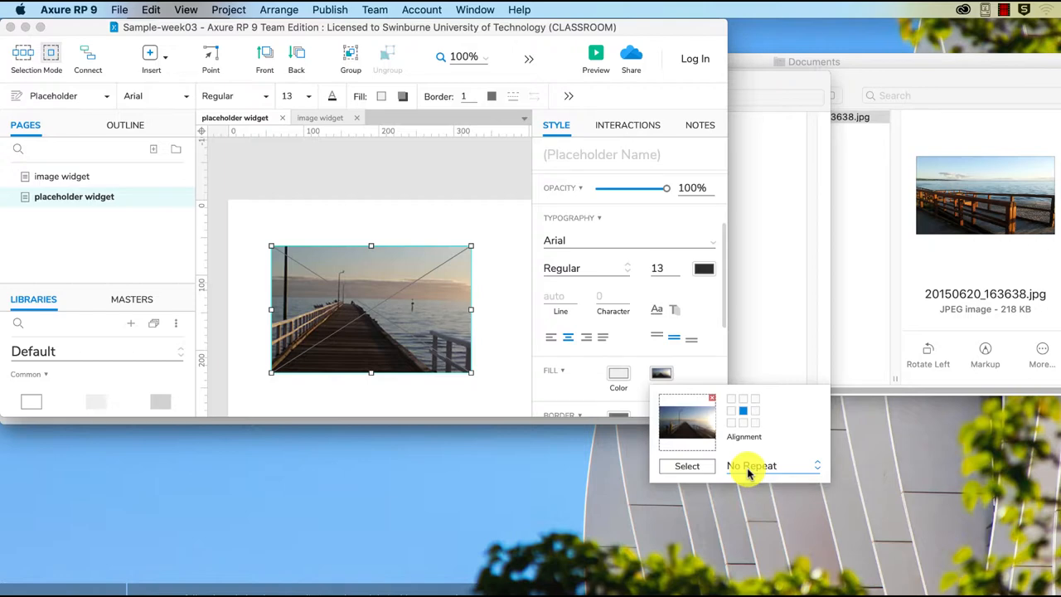
mouse_move(816, 464)
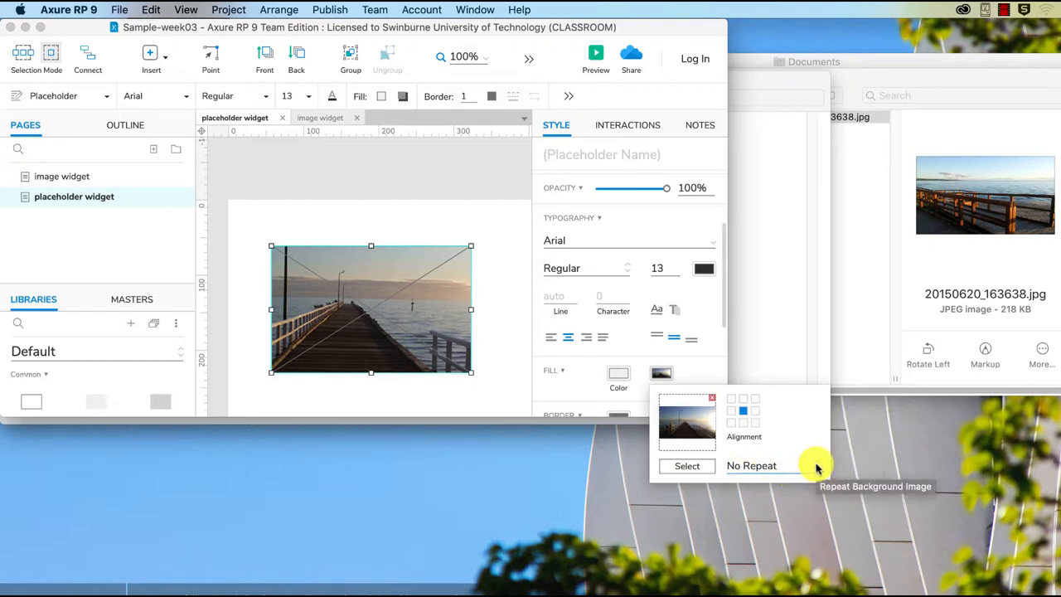
Switch the pier photo fill from No Repeat to Image Repeat.
click(750, 464)
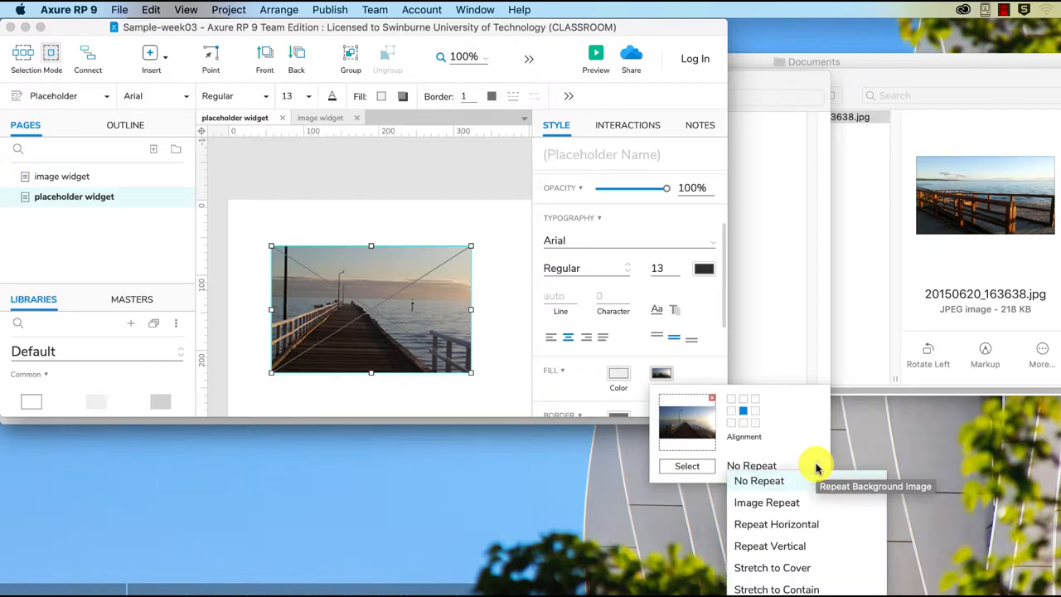
click(766, 503)
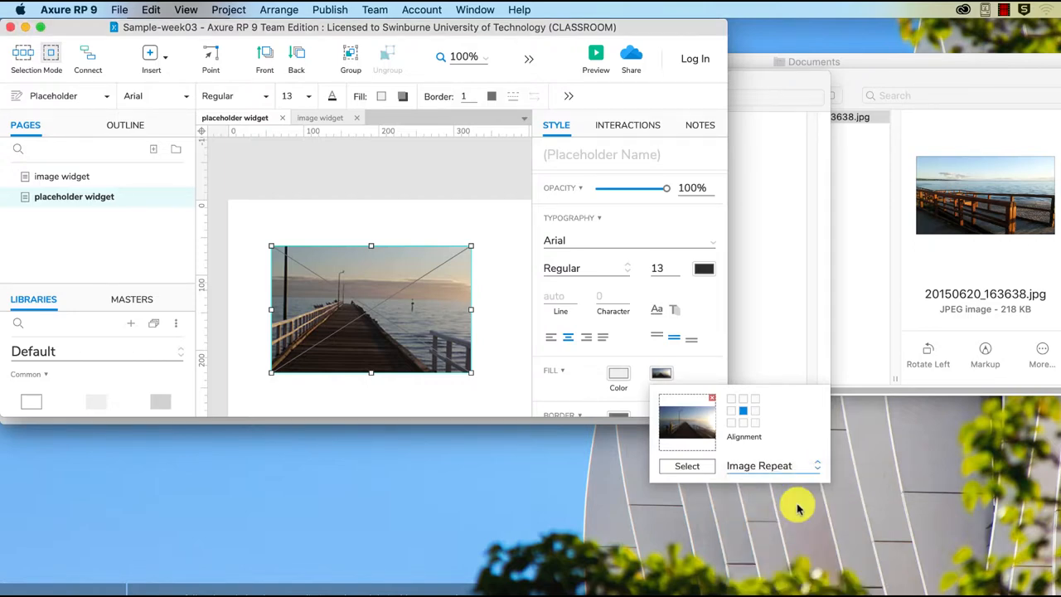
mouse_move(776, 510)
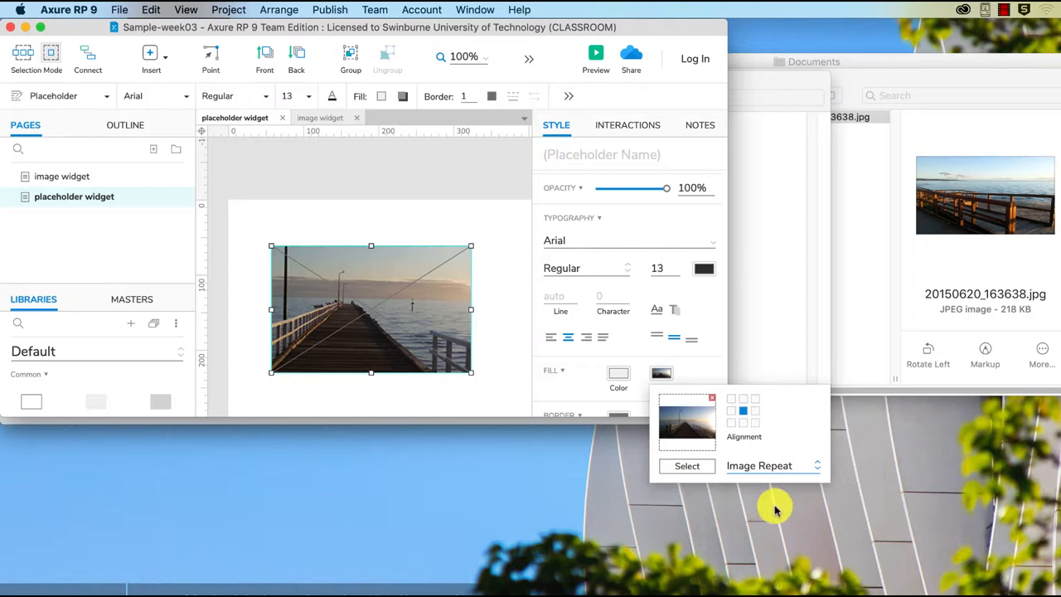
mouse_move(763, 491)
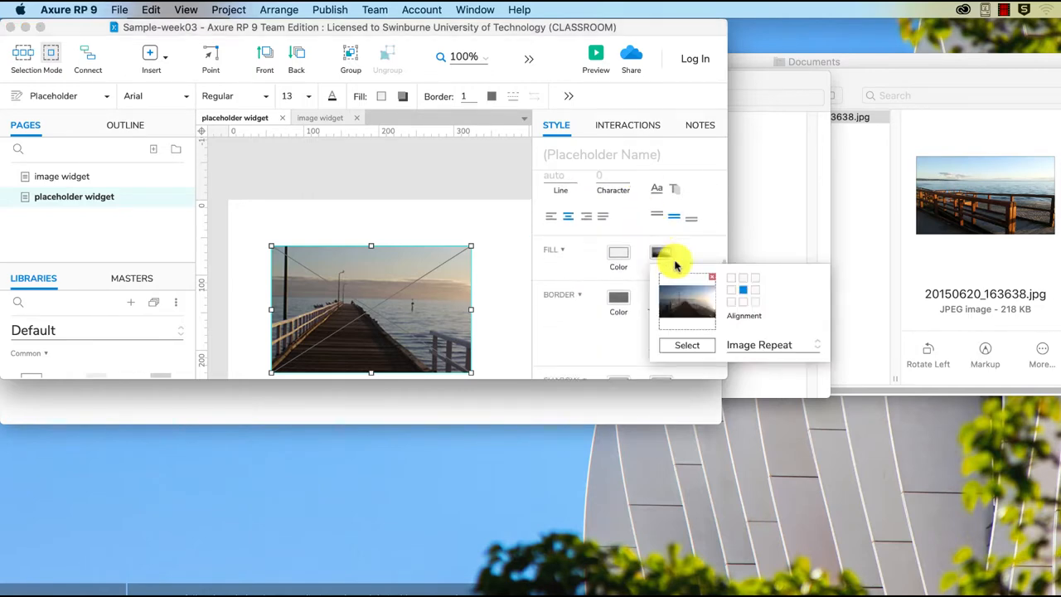
Try Stretch to Cover and Stretch to Contain, settling on Stretch Horizontal and Vertical.
click(771, 343)
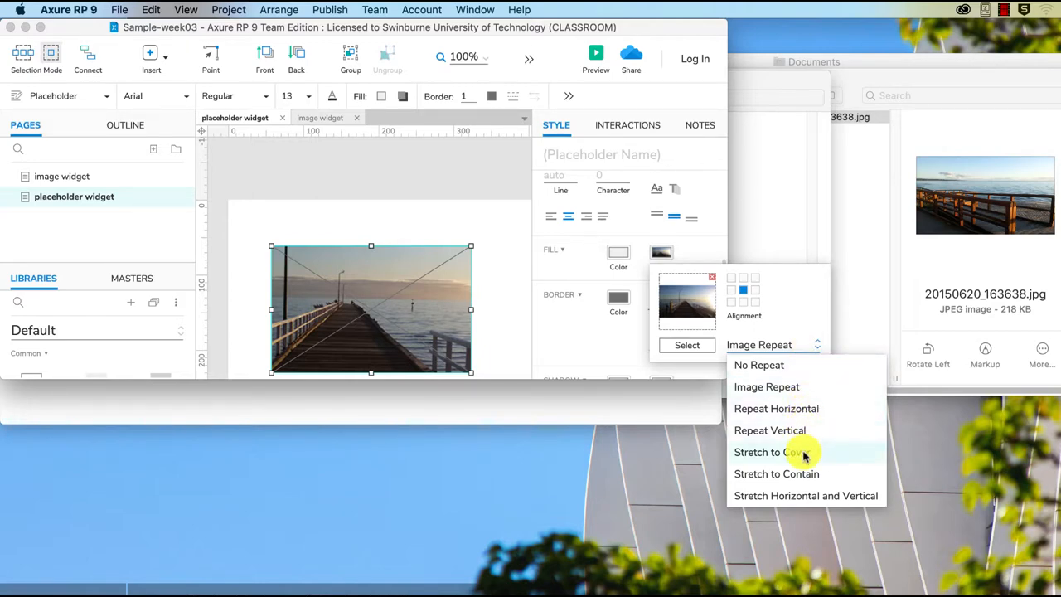
click(779, 451)
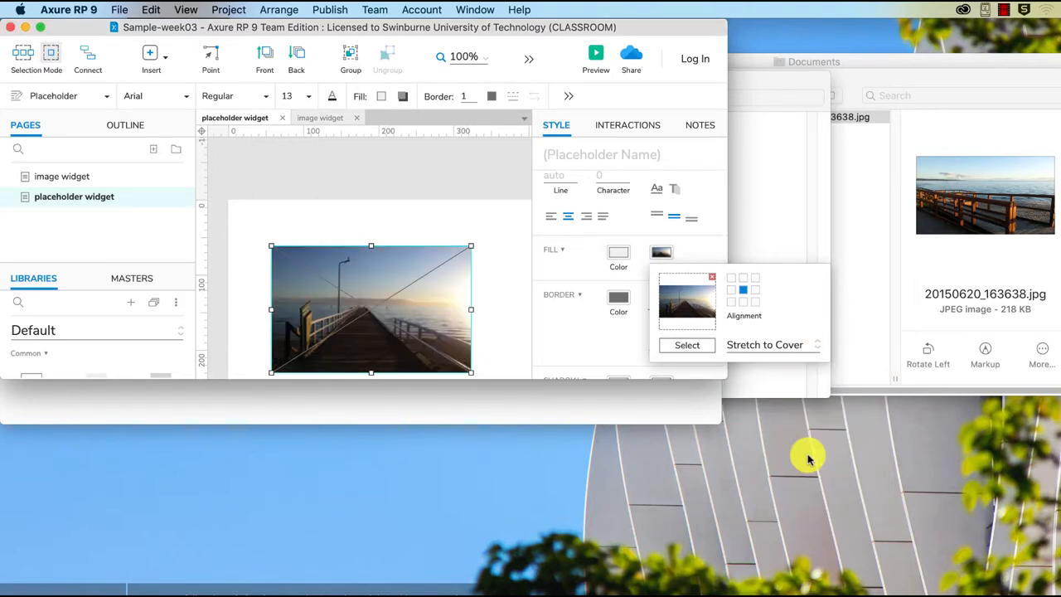
mouse_move(342, 305)
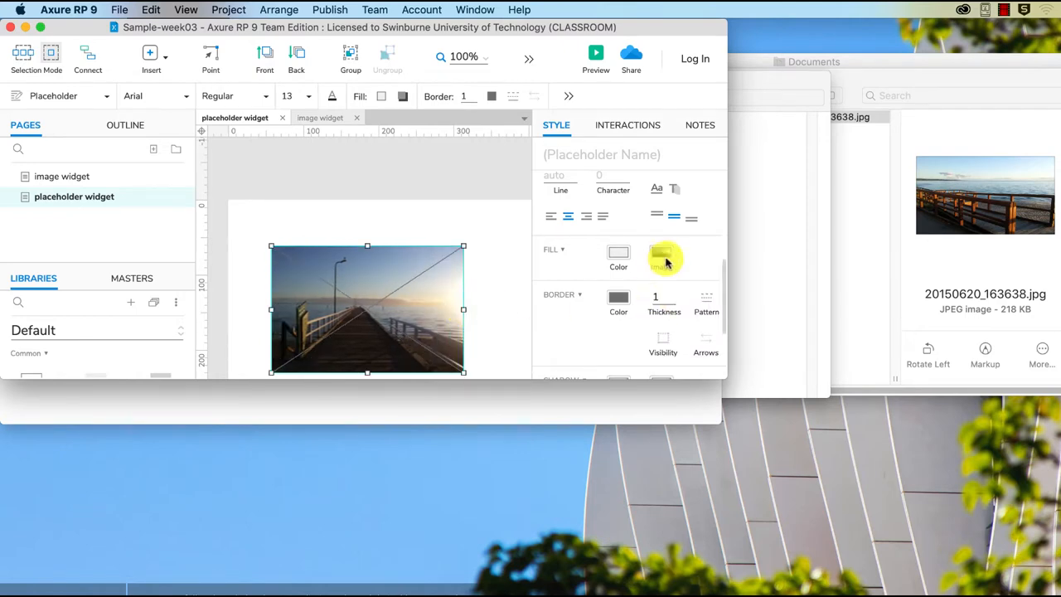
click(660, 252)
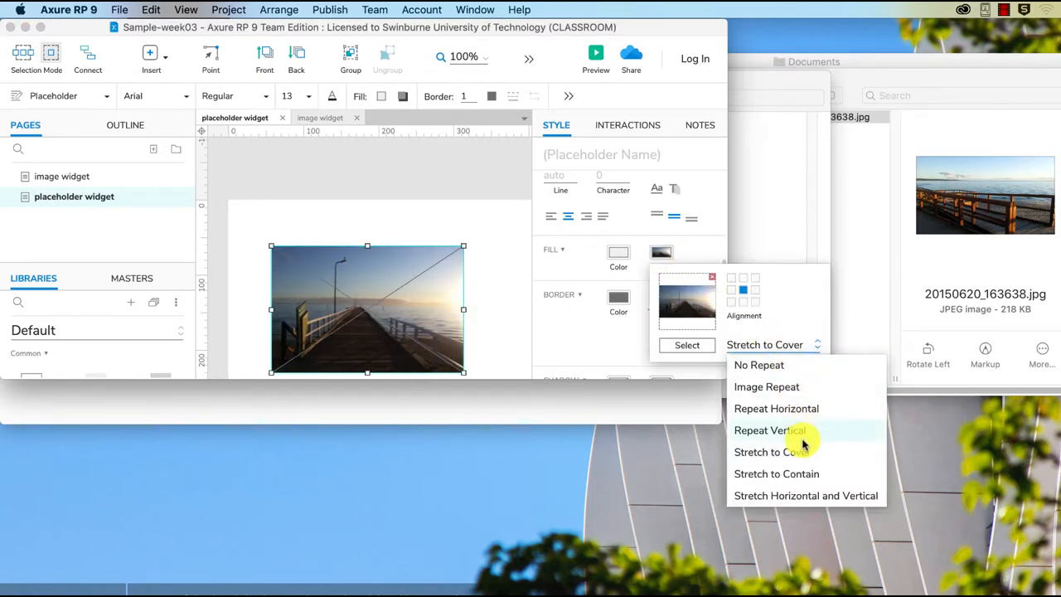
click(775, 474)
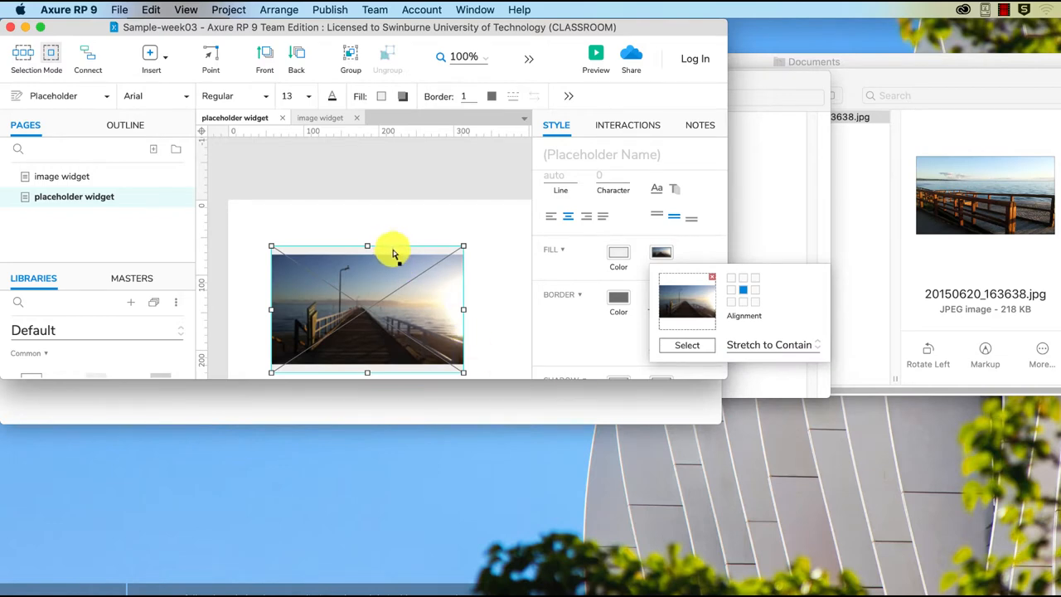
mouse_move(300, 323)
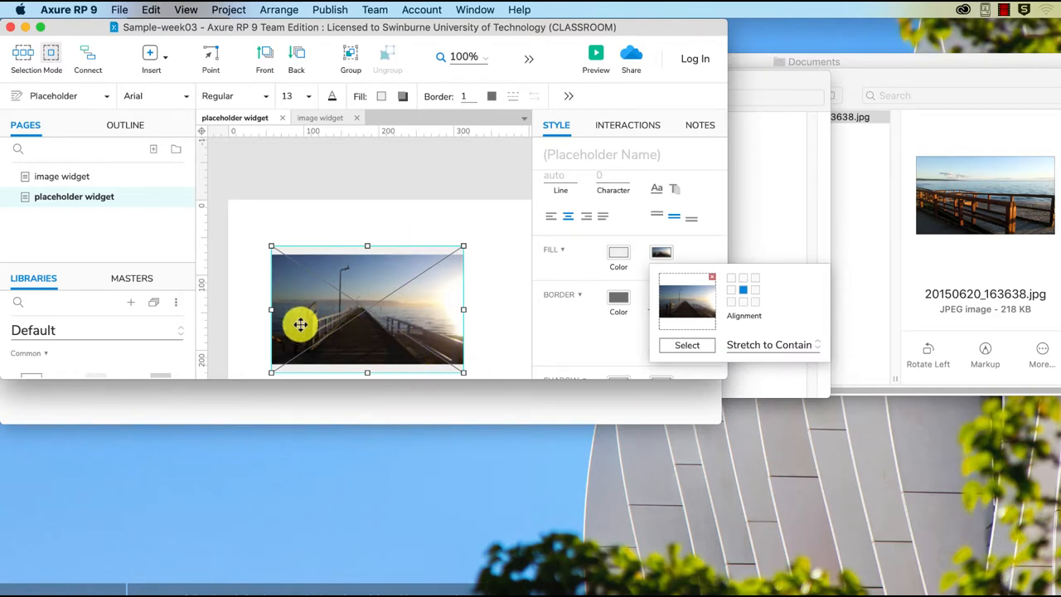
mouse_move(378, 275)
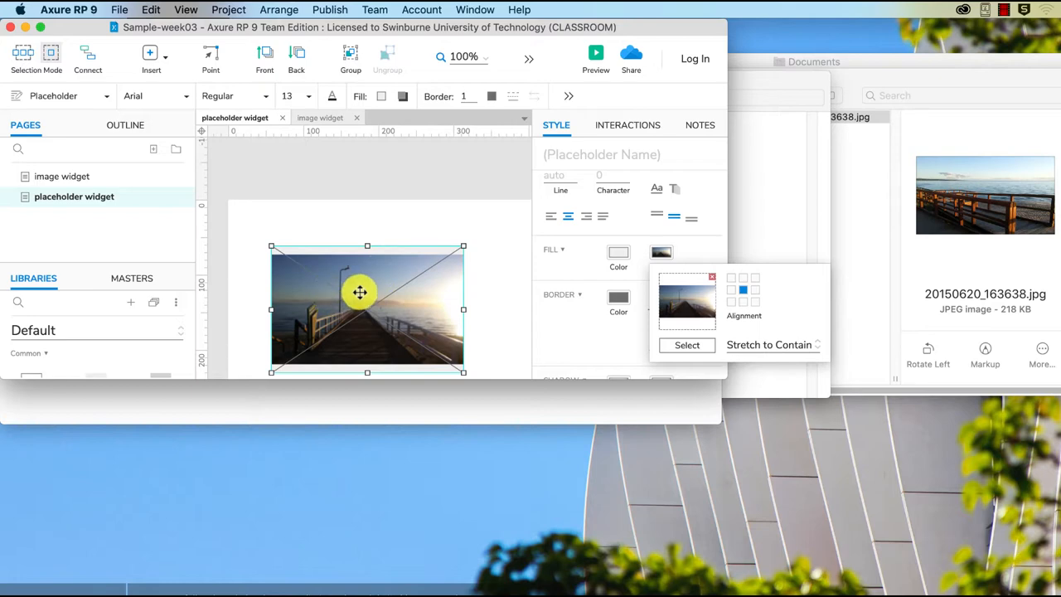
mouse_move(394, 256)
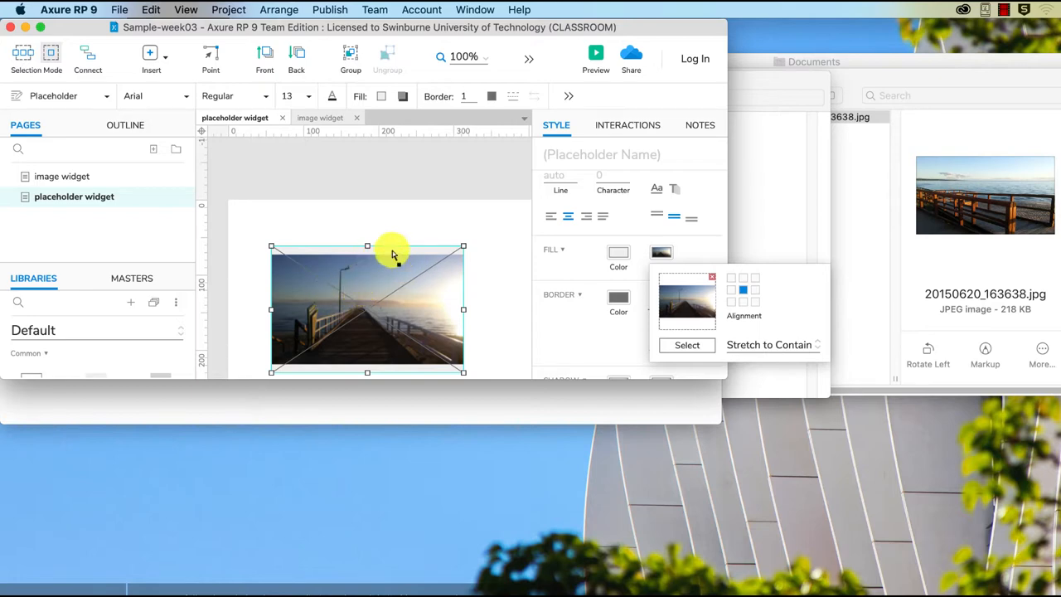
click(770, 343)
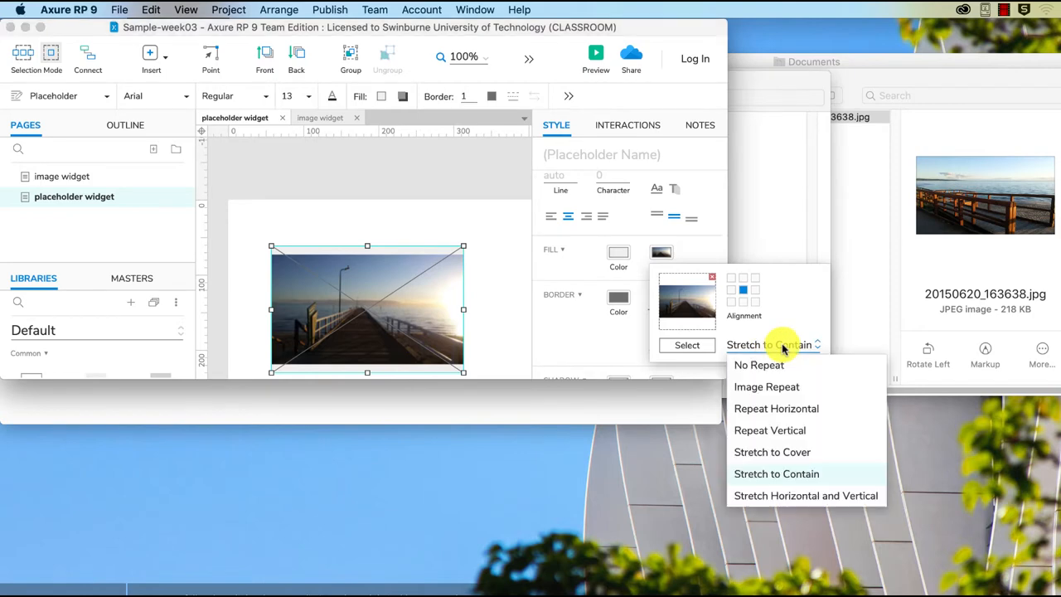
click(769, 494)
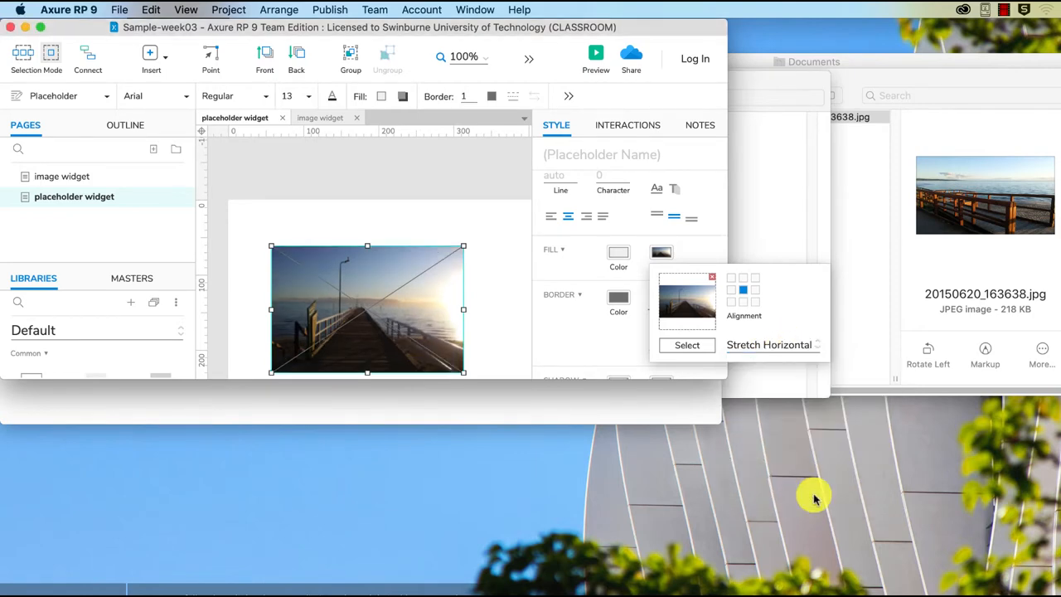
mouse_move(756, 372)
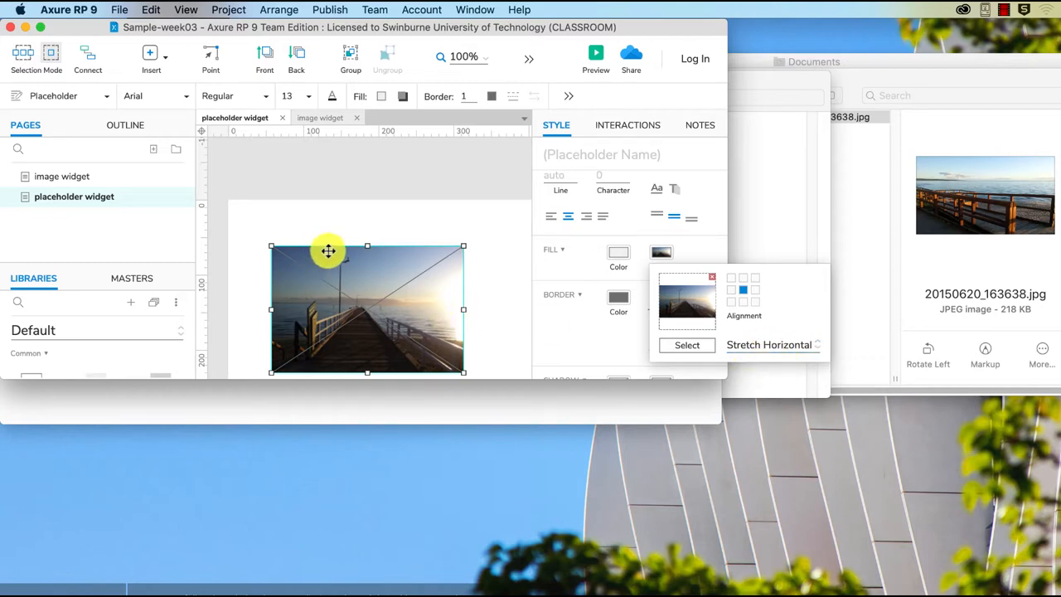
Deselect the placeholder and launch the page in a local browser preview.
click(770, 343)
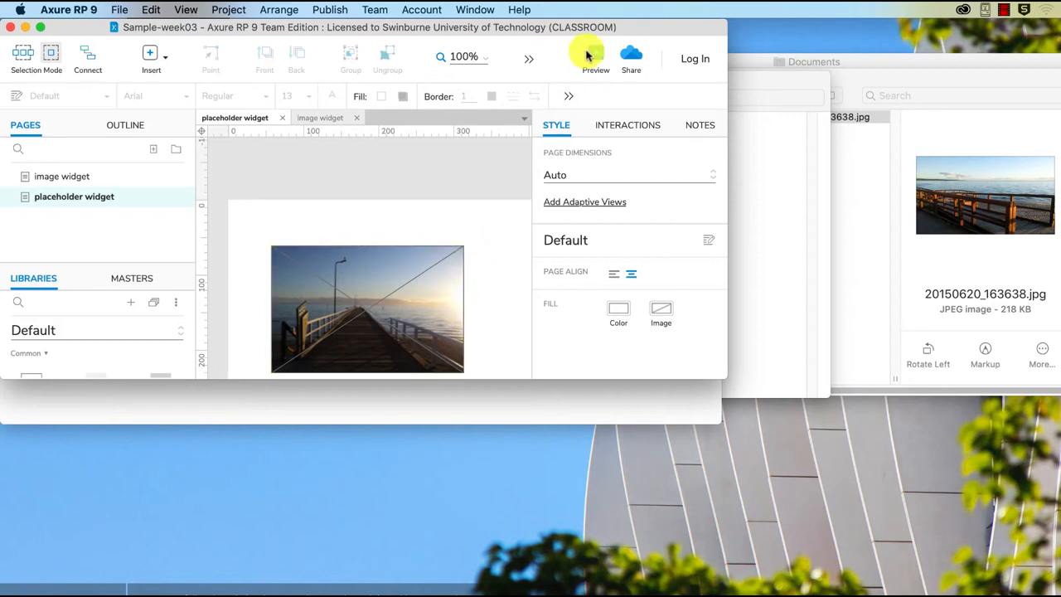
click(595, 58)
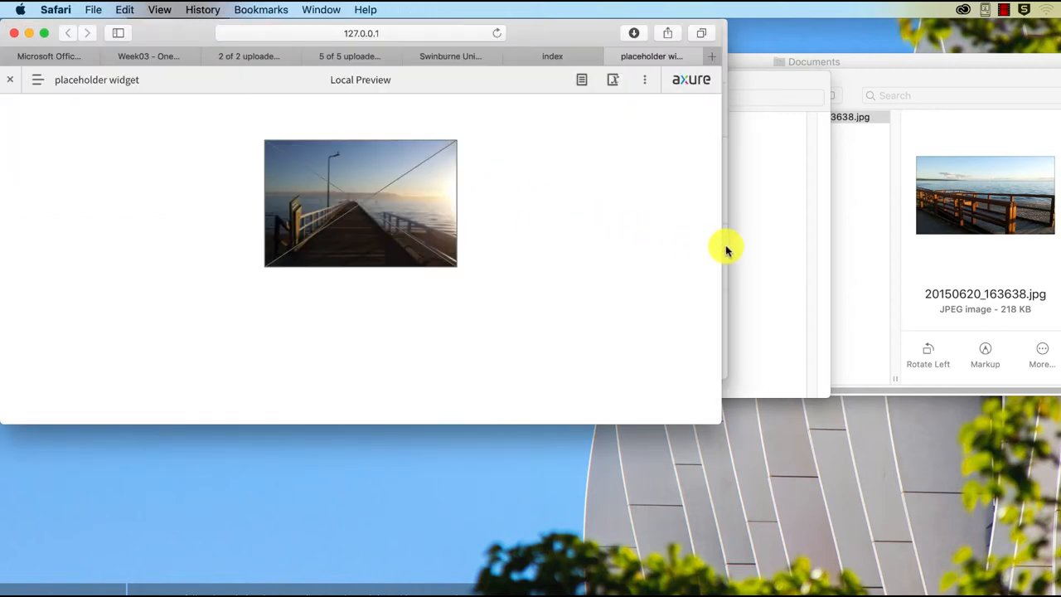